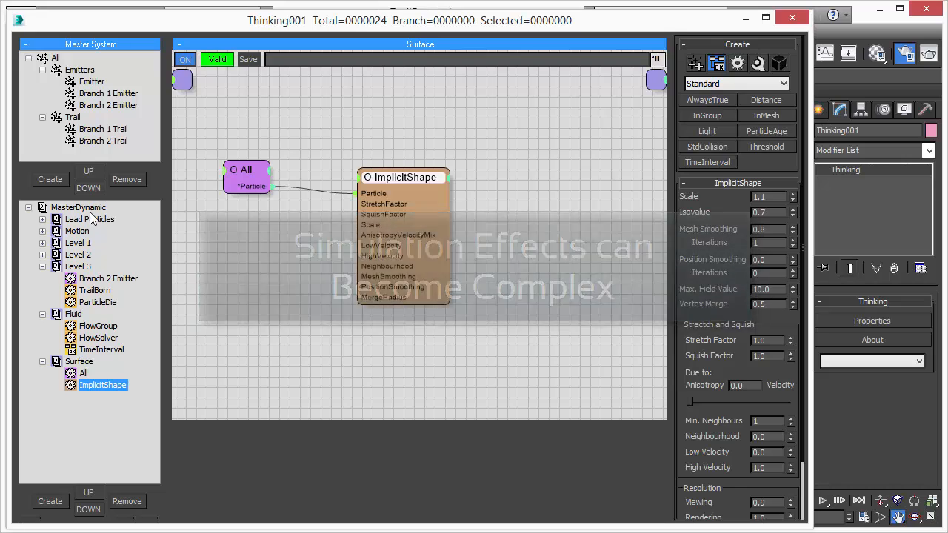
Review the Lead Particles, Motion and Level 1 groups' nodes in the MasterDynamic tree.
click(77, 207)
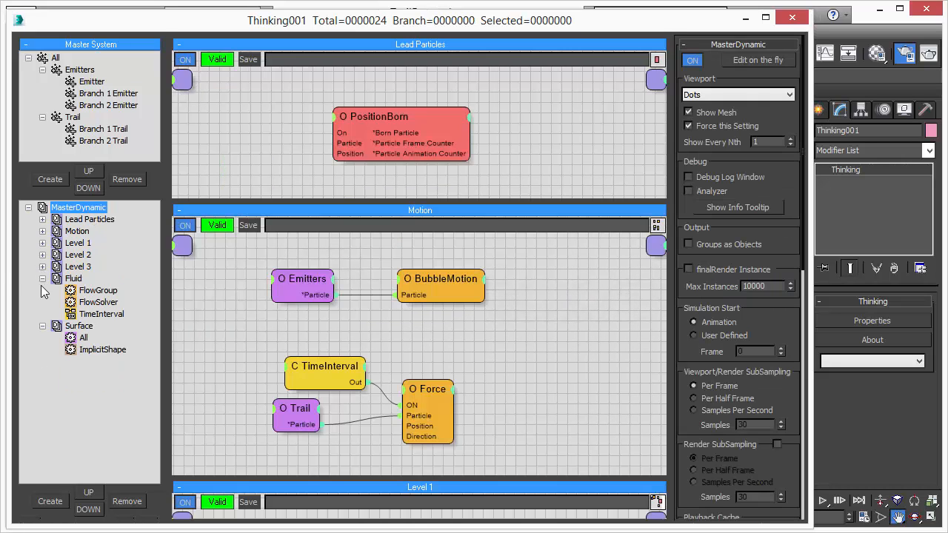
click(41, 279)
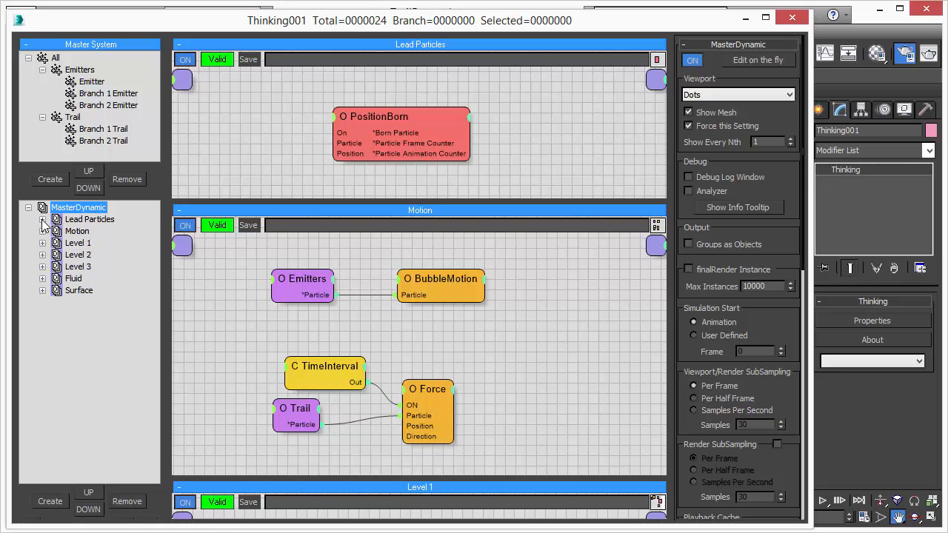
click(42, 219)
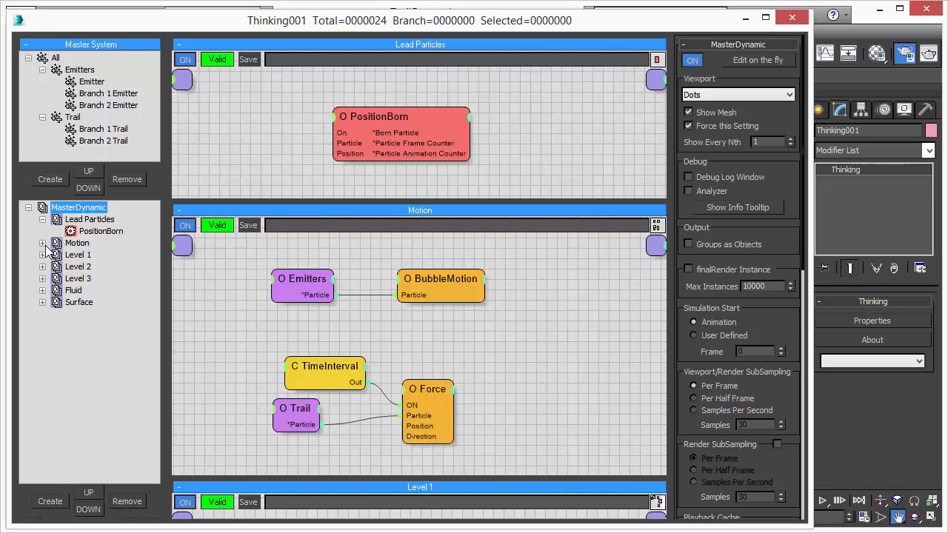
click(41, 243)
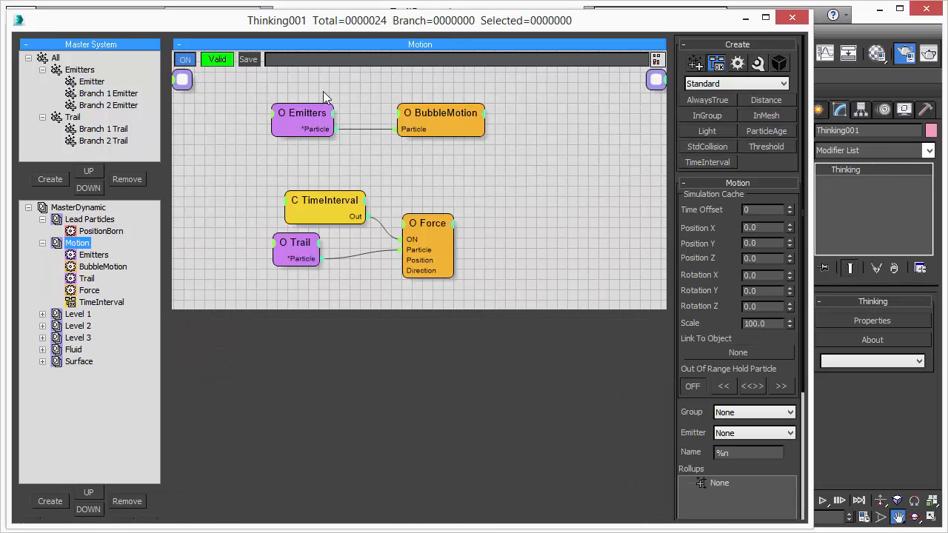
click(41, 243)
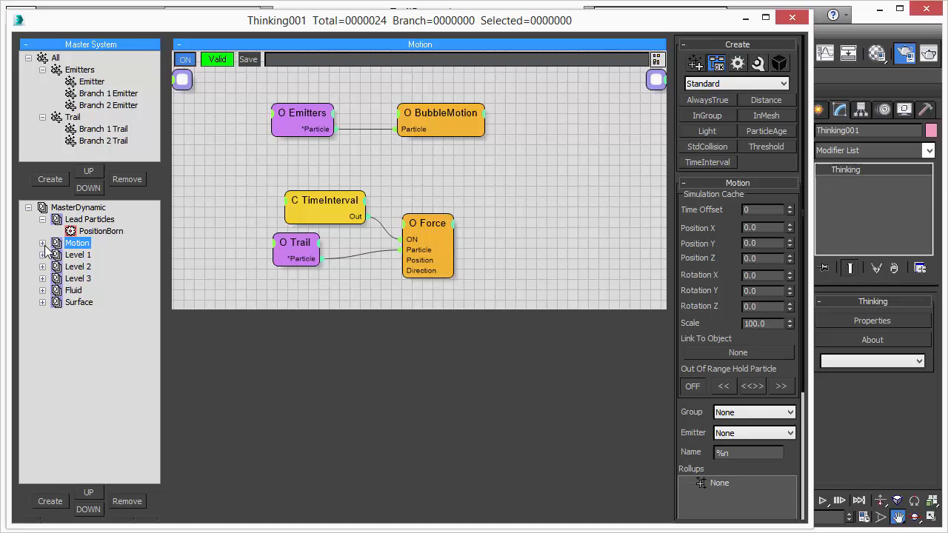
click(42, 254)
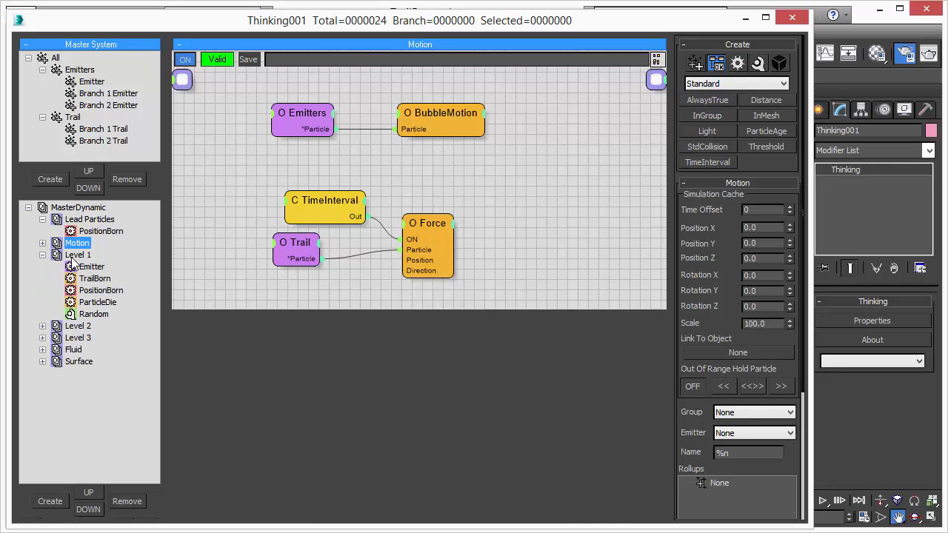
Inspect the Fluid and Surface groups, showing the TimeInterval, FlowSolver and FlowGroup nodes.
click(74, 350)
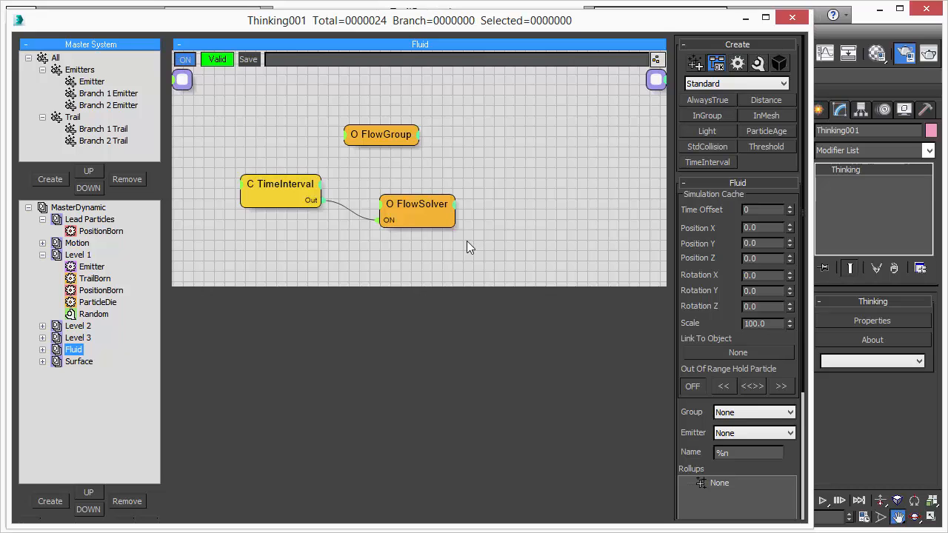
click(74, 361)
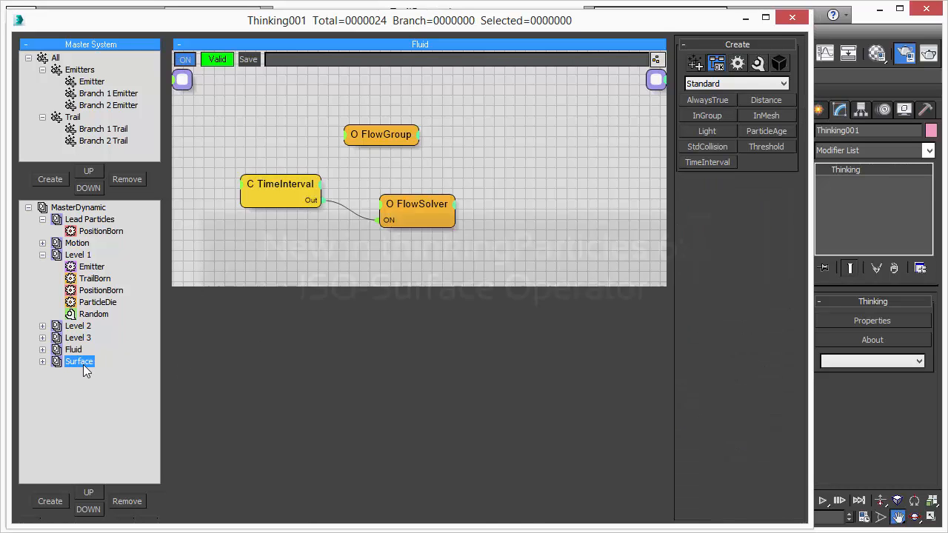
click(78, 361)
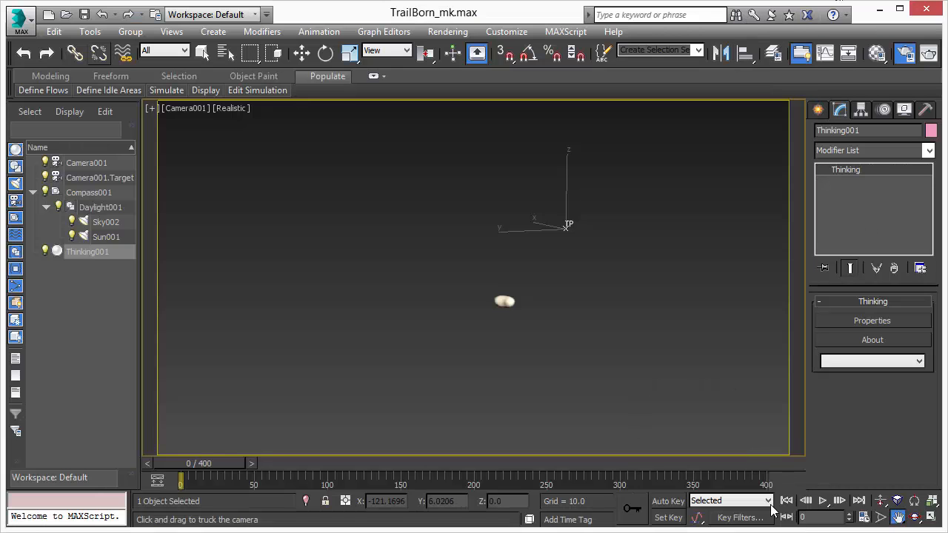
Play the TrailBorn simulation in the Camera001 viewport until the branching trail mesh grows to frame 69.
click(822, 501)
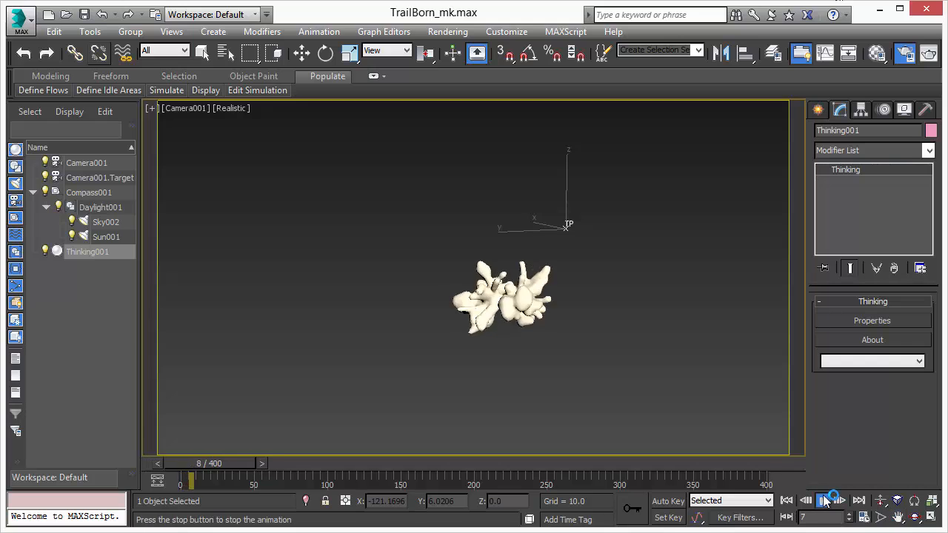
click(828, 500)
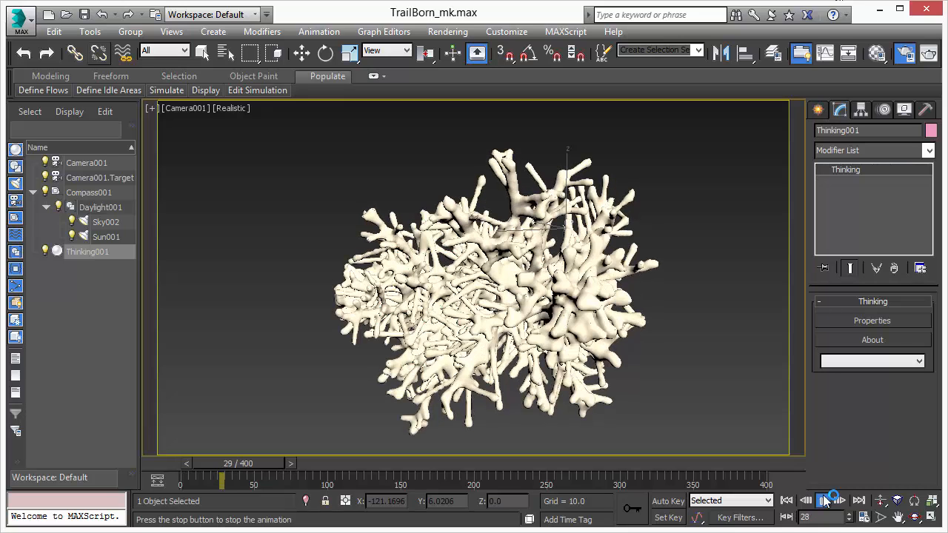
click(830, 501)
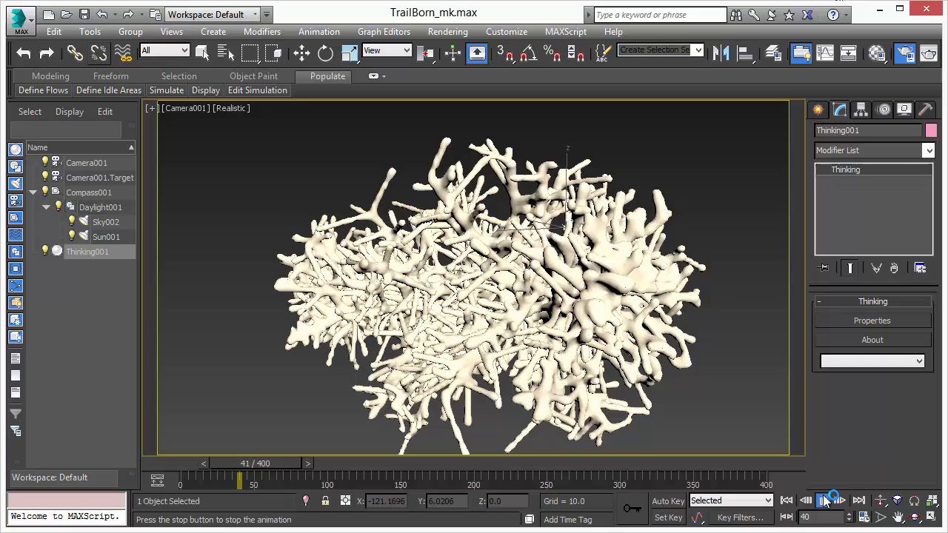
click(829, 498)
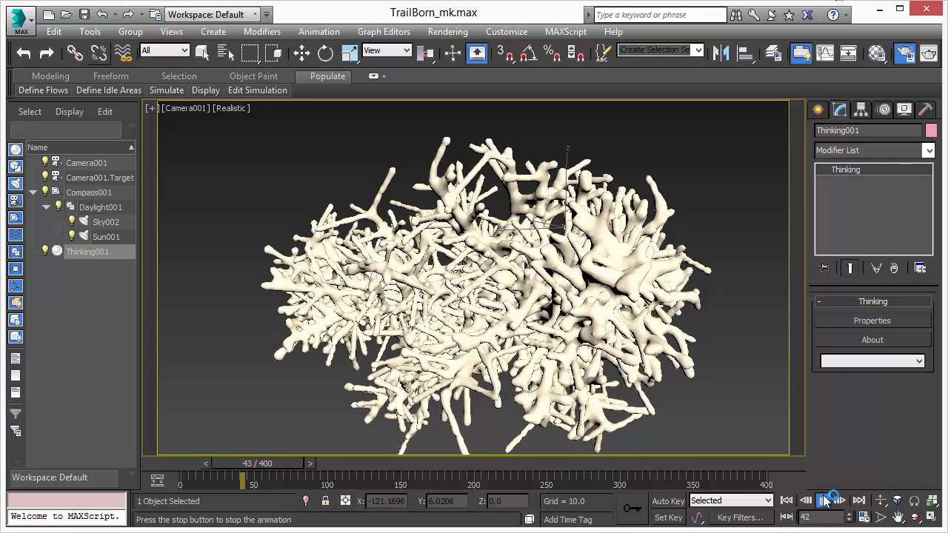
click(830, 499)
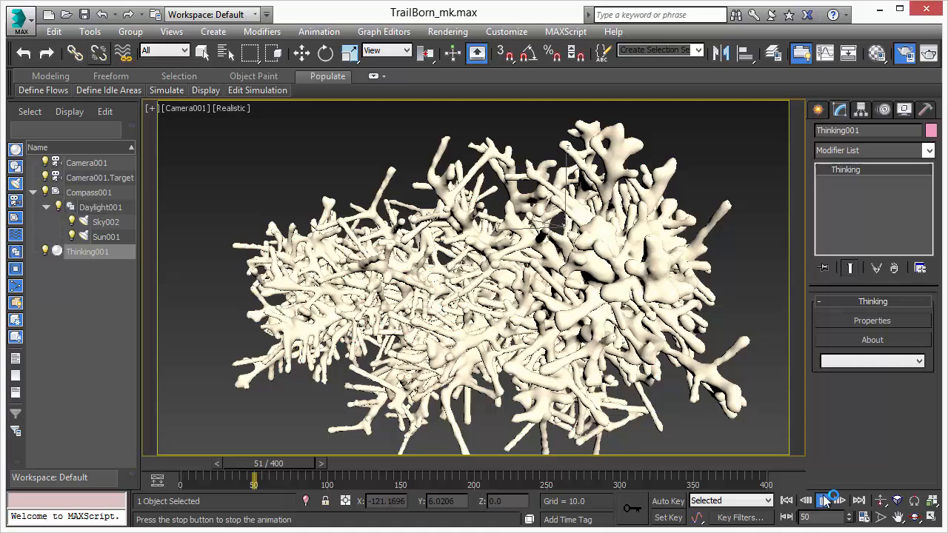
click(831, 499)
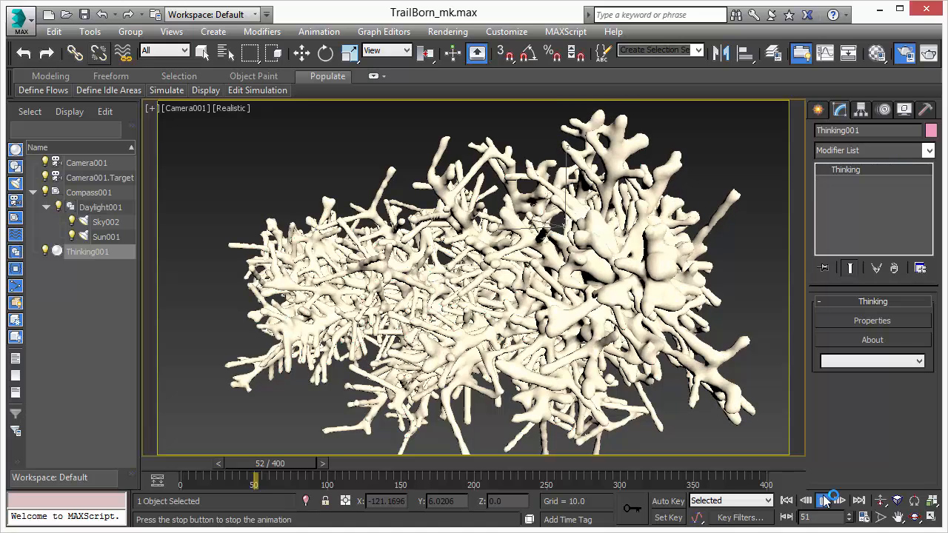
click(830, 501)
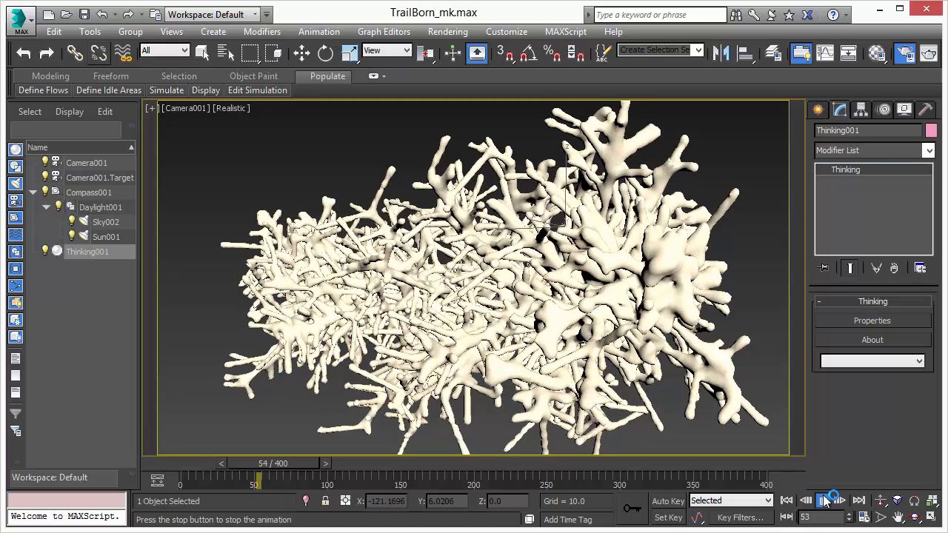
click(829, 501)
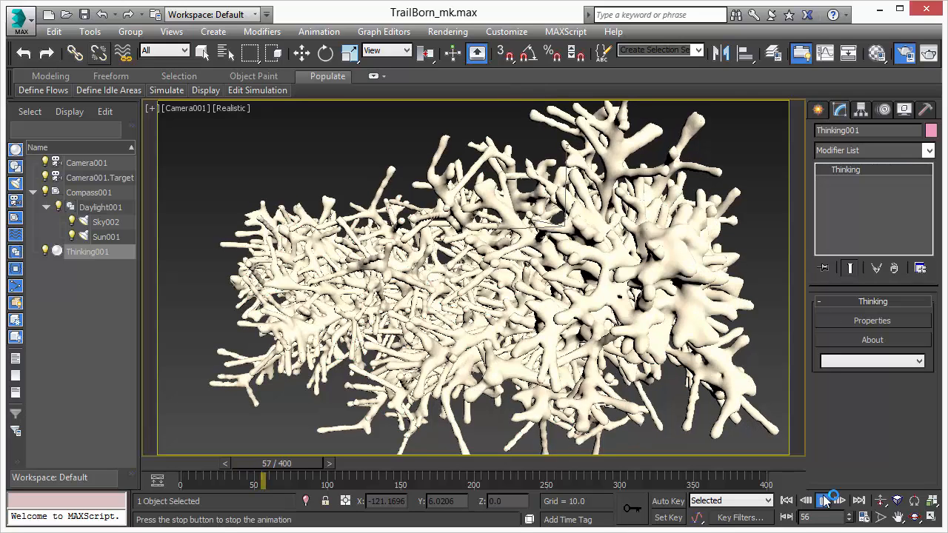
click(831, 501)
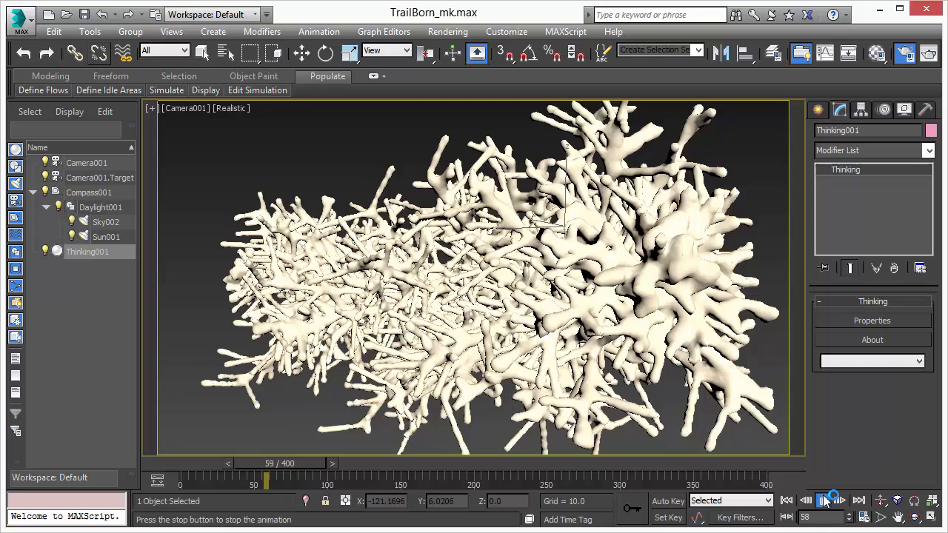
click(828, 500)
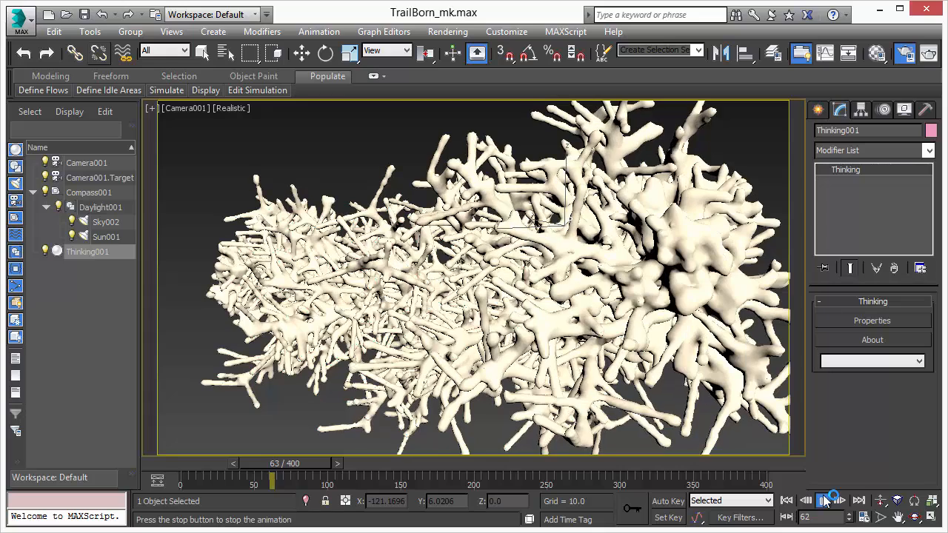
click(831, 497)
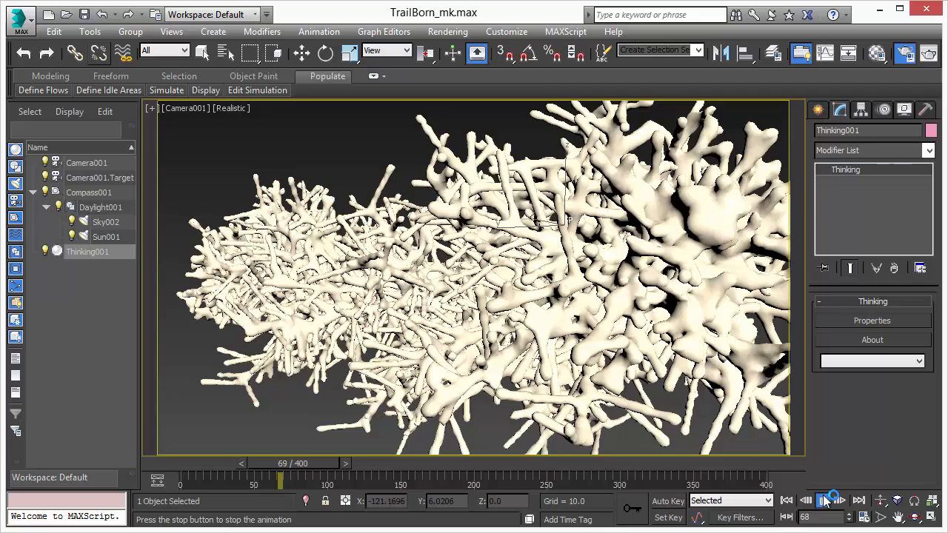
click(829, 498)
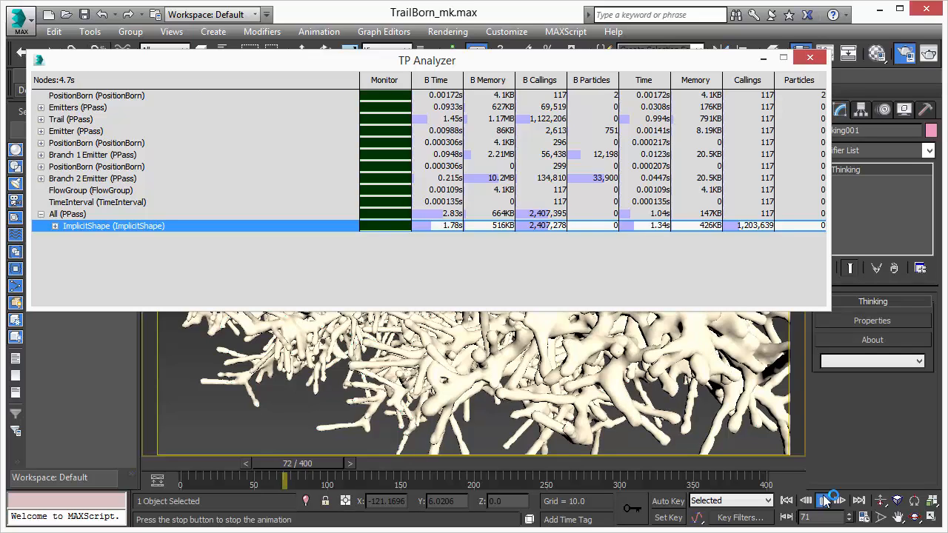
Play the simulation with the TP Analyzer open and stop it at frame 77 to freeze the statistics.
click(829, 500)
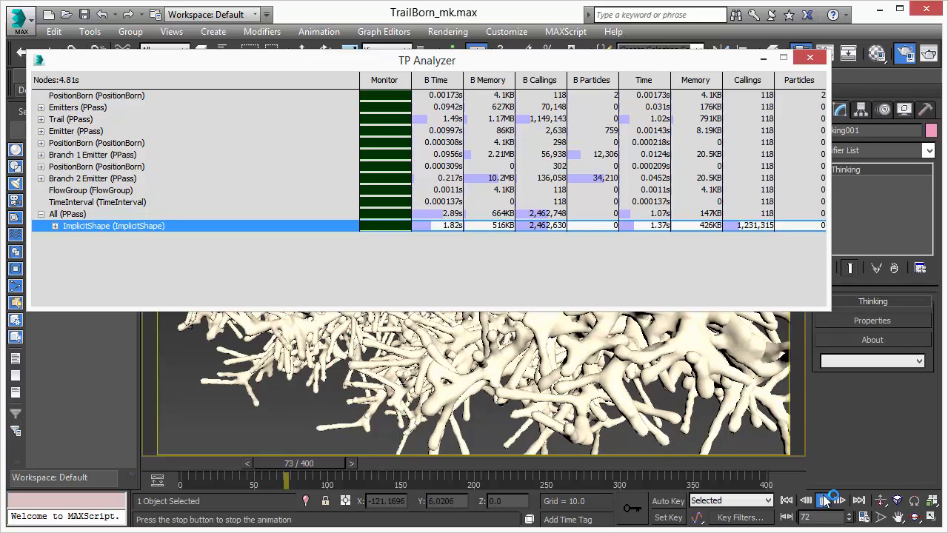
click(828, 501)
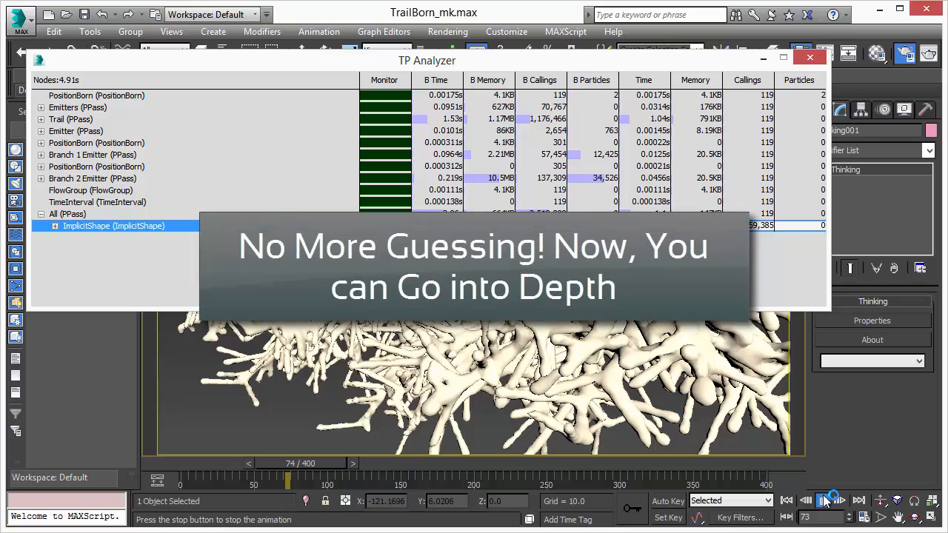
click(830, 501)
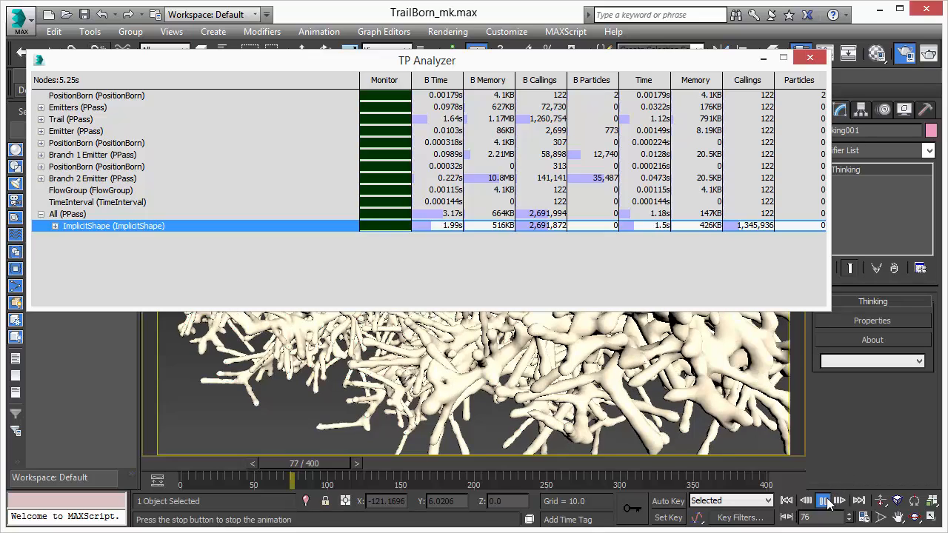
click(824, 501)
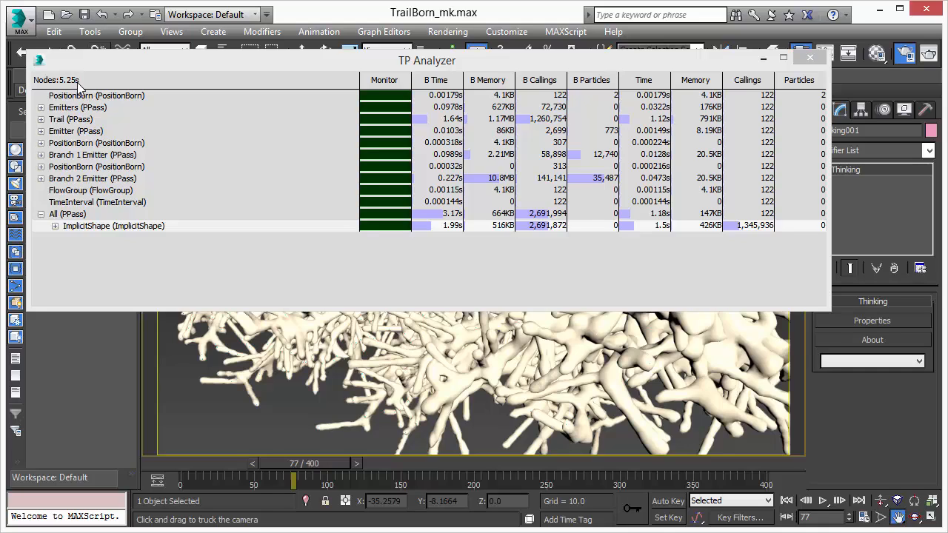
mouse_move(229, 257)
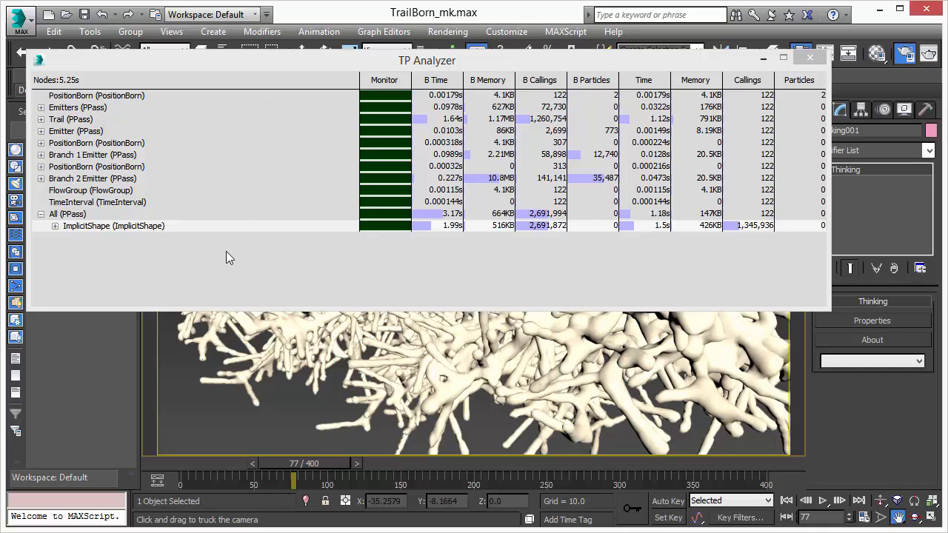
Bring up the TP Analyzer's Select submenu showing the 'Select the highest…' options.
right_click(113, 226)
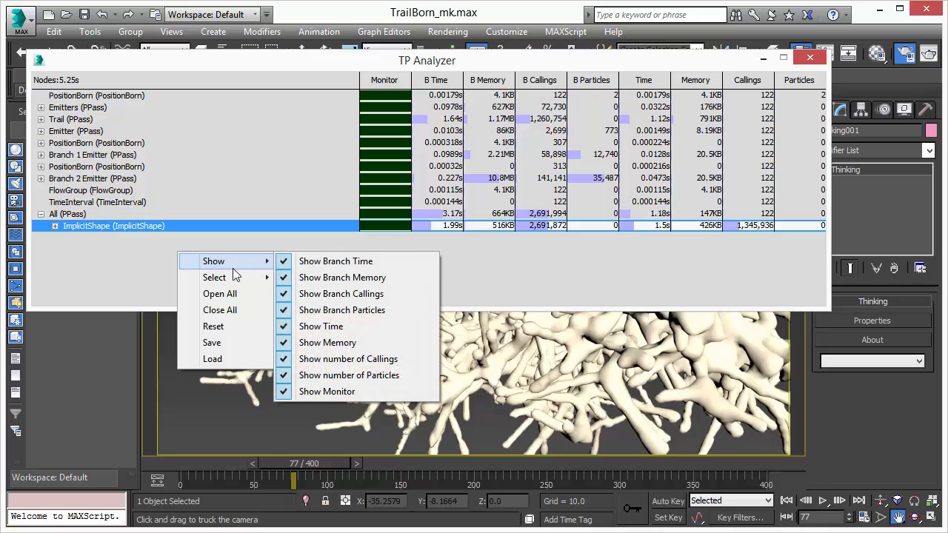
mouse_move(213, 277)
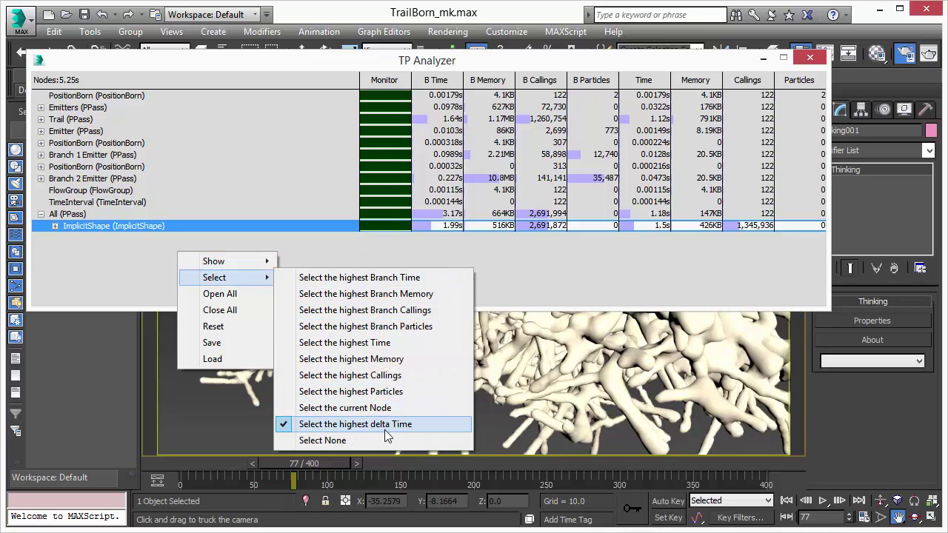
mouse_move(397, 435)
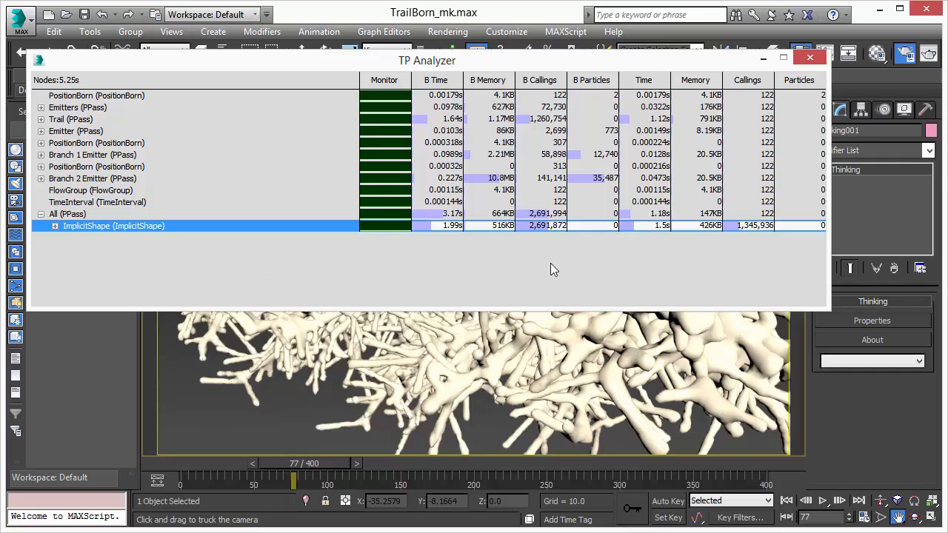
mouse_move(80, 234)
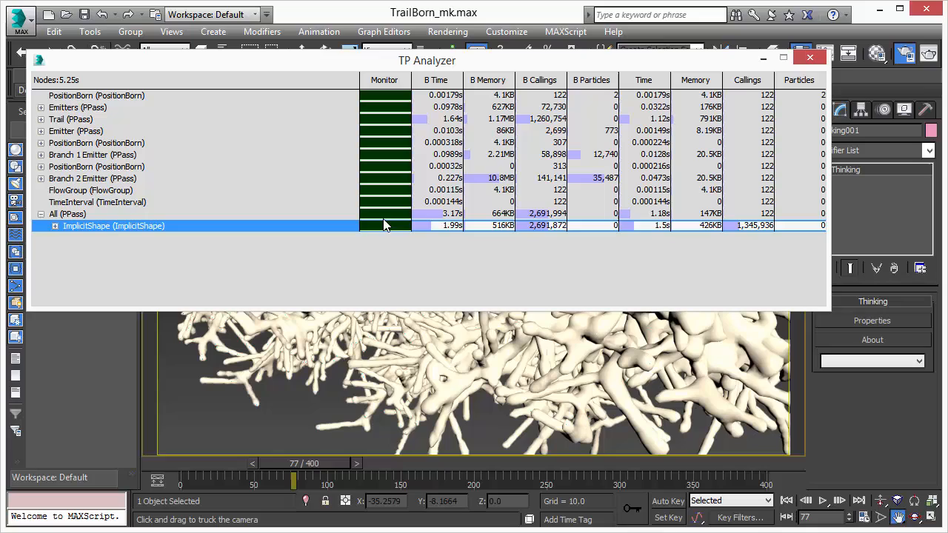
mouse_move(444, 266)
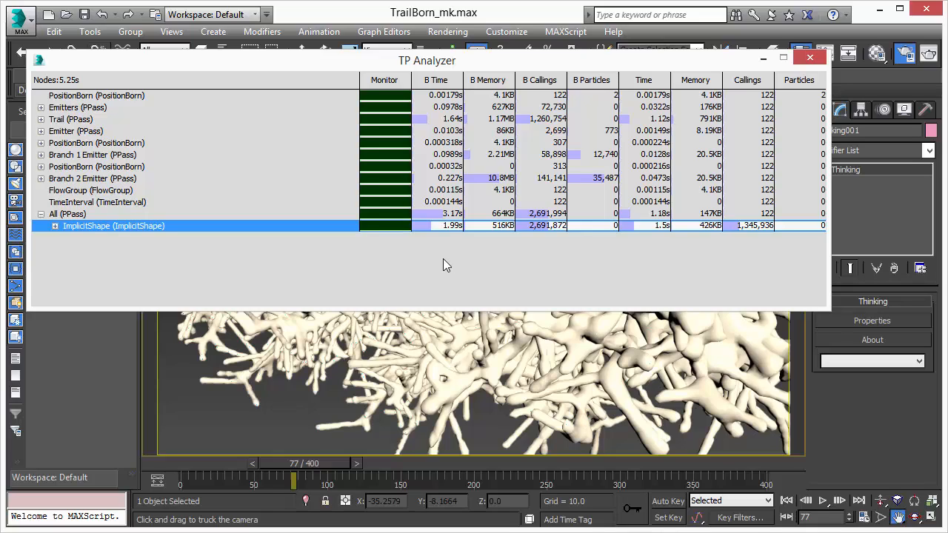
right_click(444, 266)
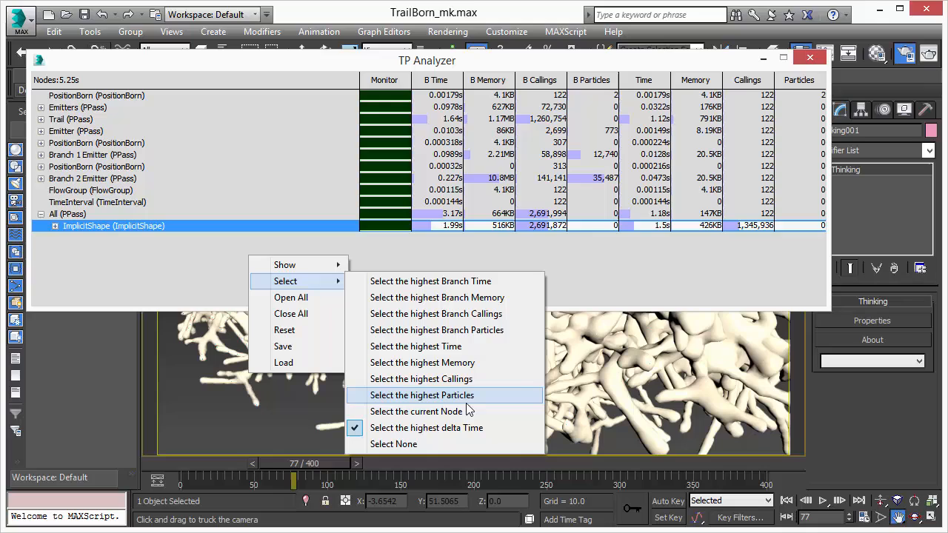
Select the highest-particles node, revealing TrailBorn under Branch 2 Emitter, and resume playback.
click(422, 394)
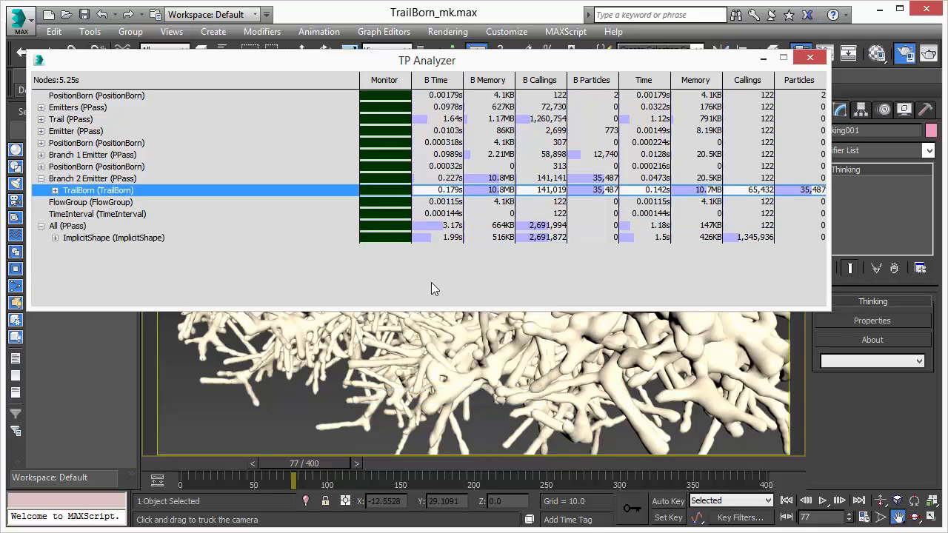
mouse_move(62, 196)
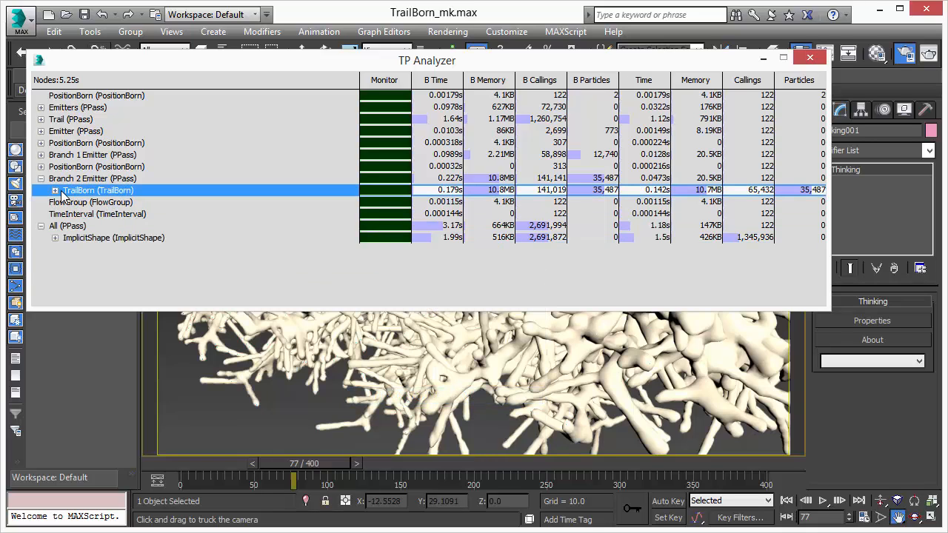
mouse_move(94, 202)
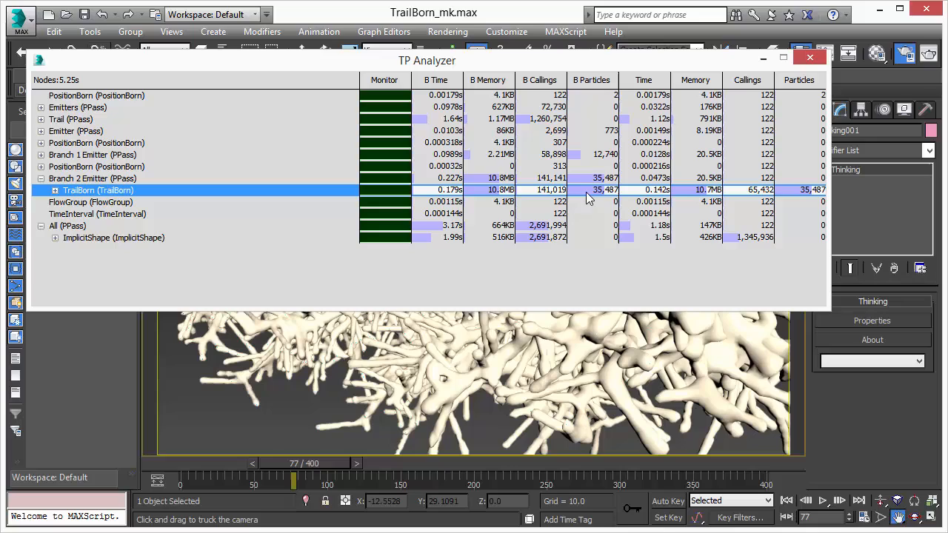
mouse_move(507, 199)
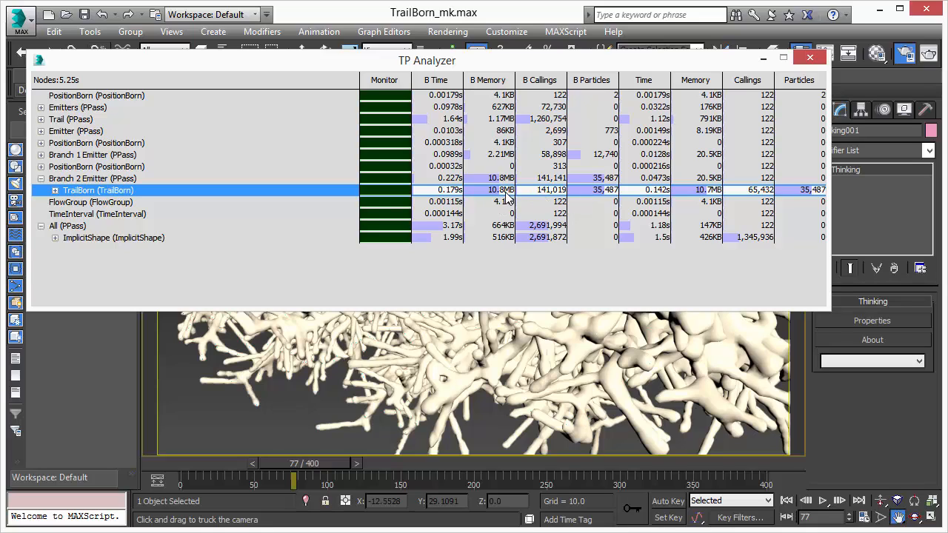
mouse_move(798, 208)
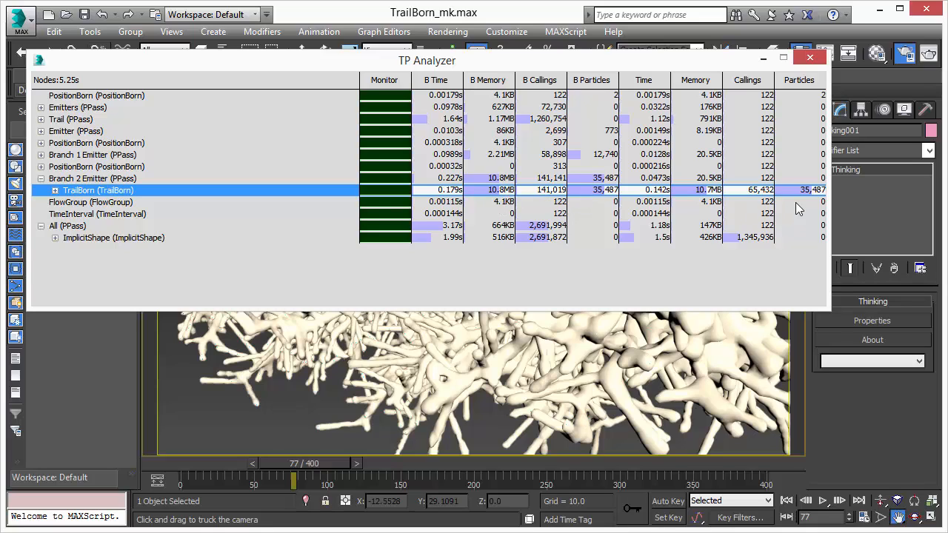
mouse_move(812, 199)
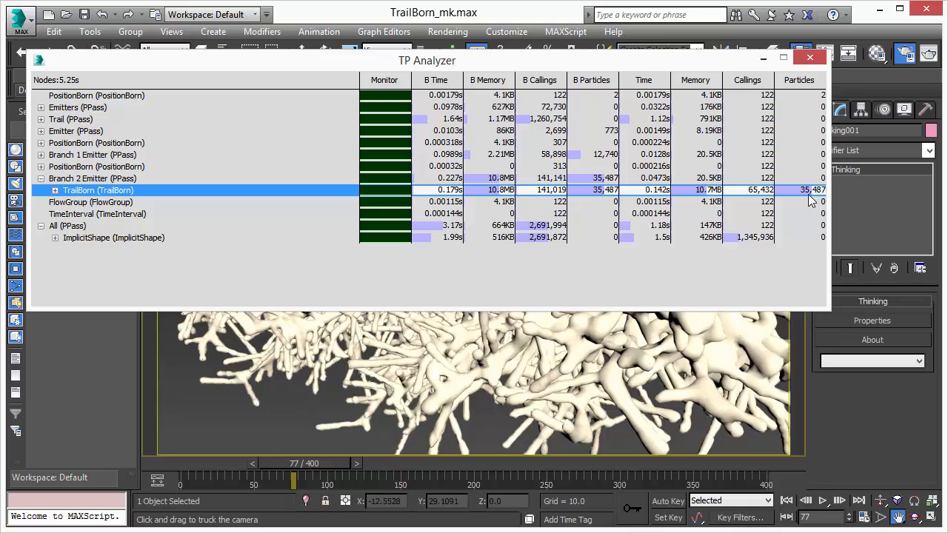
click(824, 501)
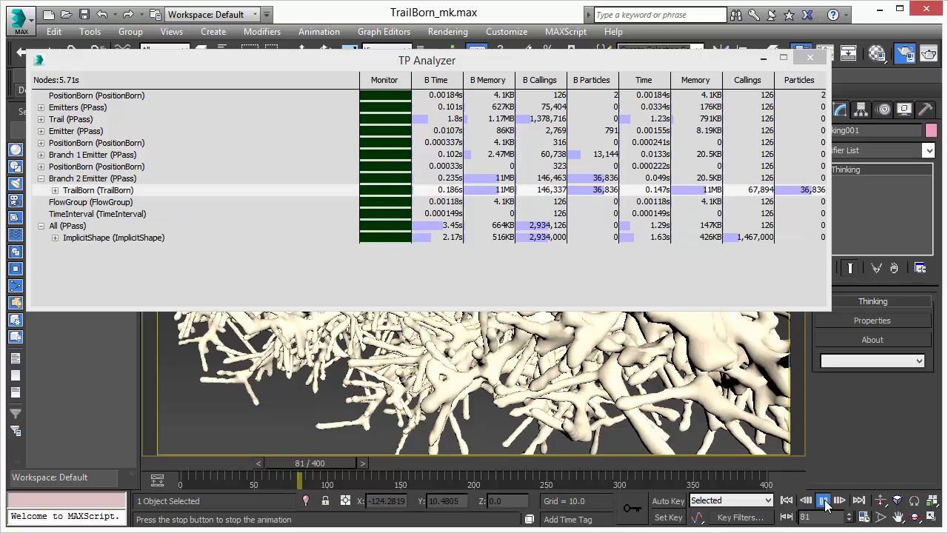
Stop playback at frame 88 and expand Branch 1 Emitter in the TP Analyzer tree.
click(824, 501)
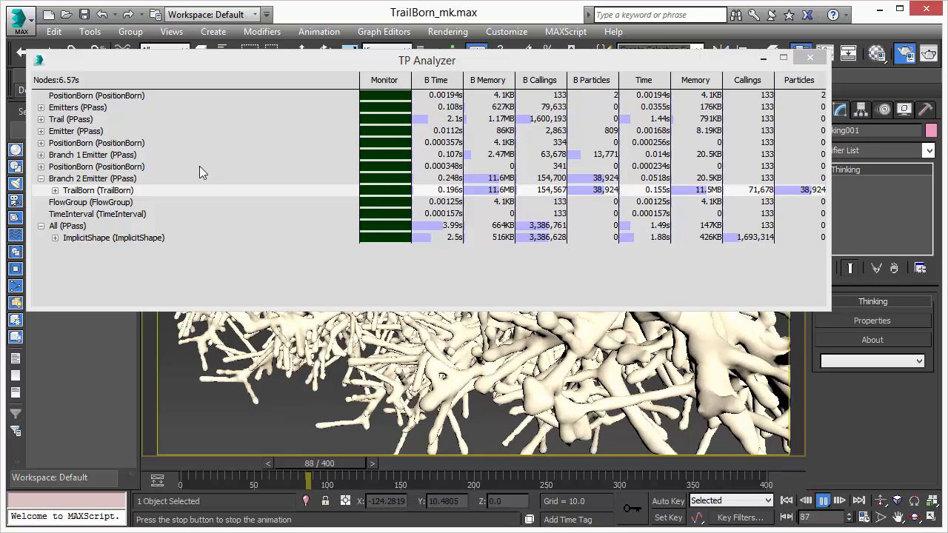
click(41, 154)
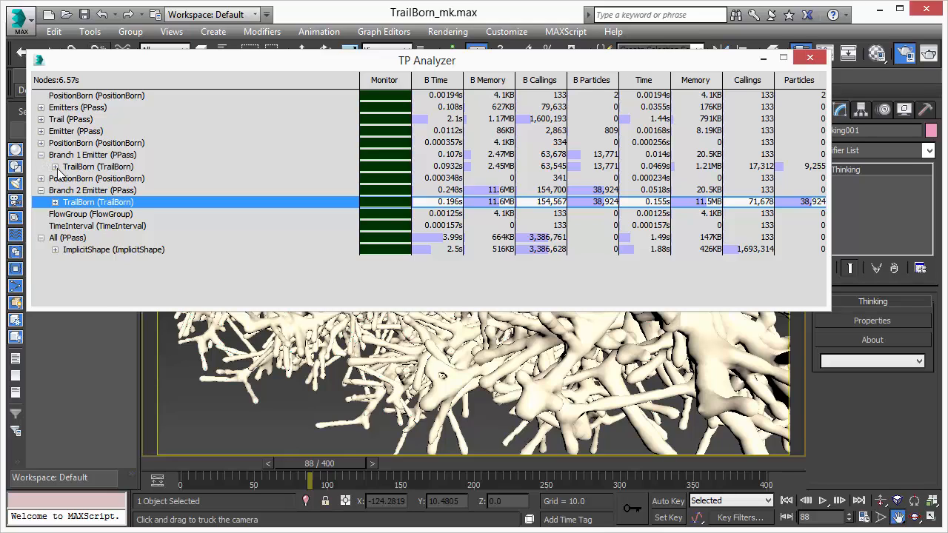
Inspect the nested TrailBorn and PositionBorn nodes under Branch 1 Emitter, then collapse it.
click(55, 166)
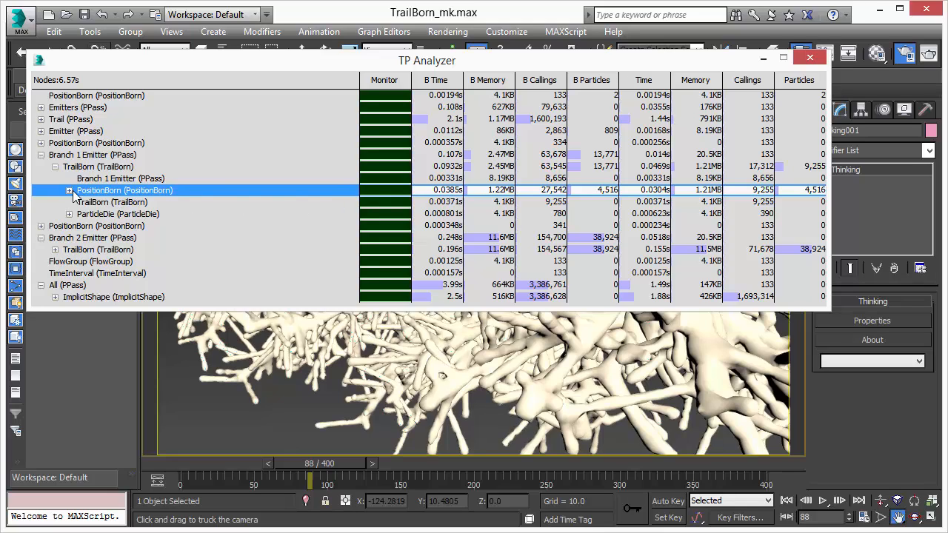
click(68, 190)
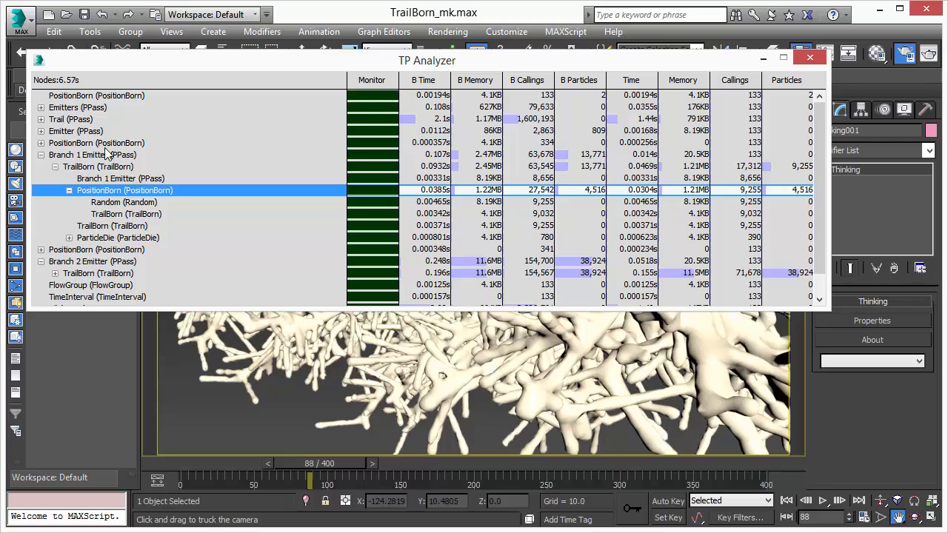
click(41, 154)
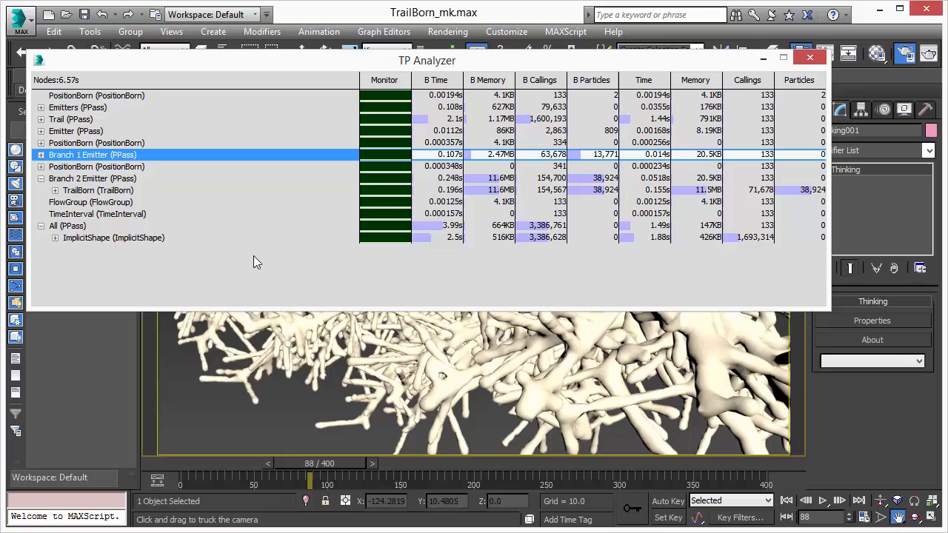
mouse_move(323, 236)
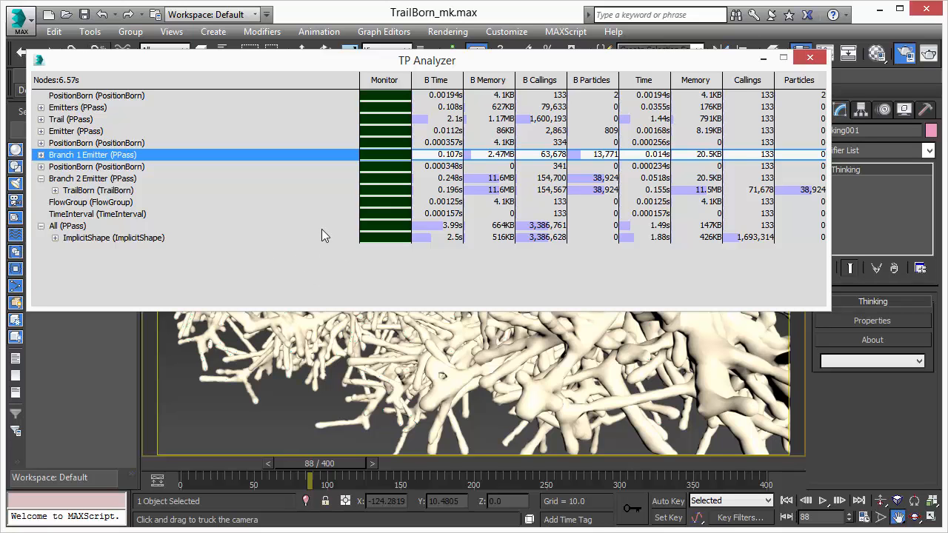